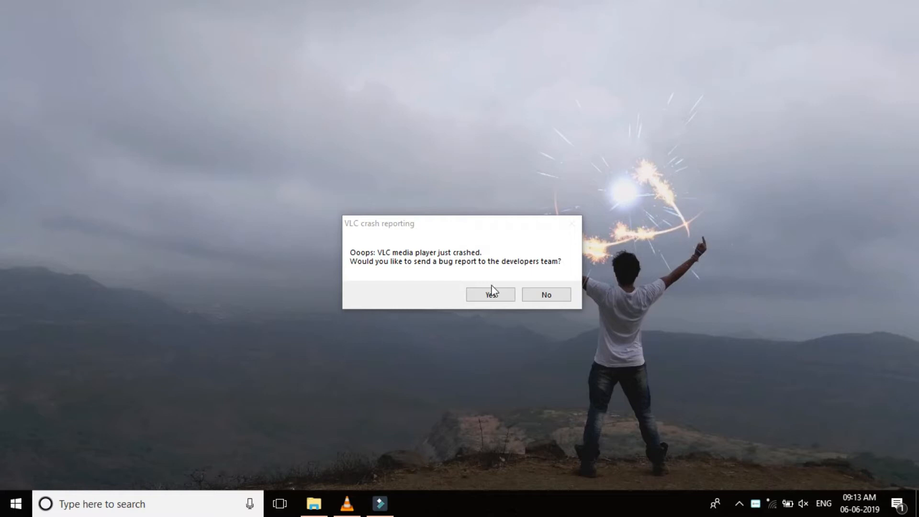
Step: Answer Yes to the crash-report prompt, let the video start, then close VLC
{"action": "left_click", "coordinate": [490, 293]}
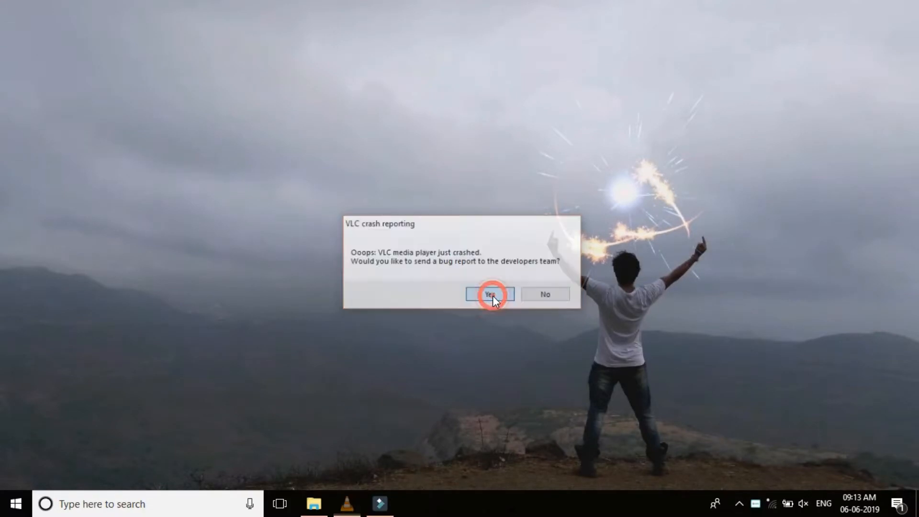
{"action": "left_click", "coordinate": [490, 294]}
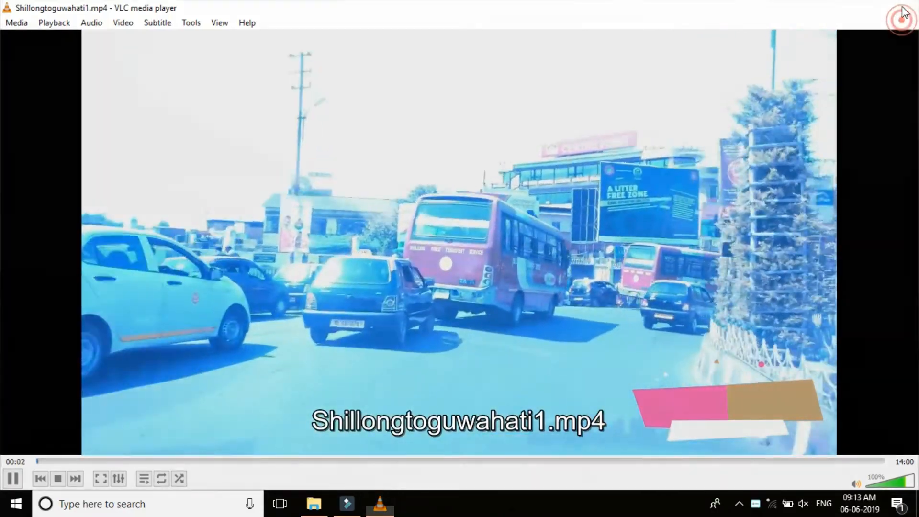
{"action": "left_click", "coordinate": [904, 12]}
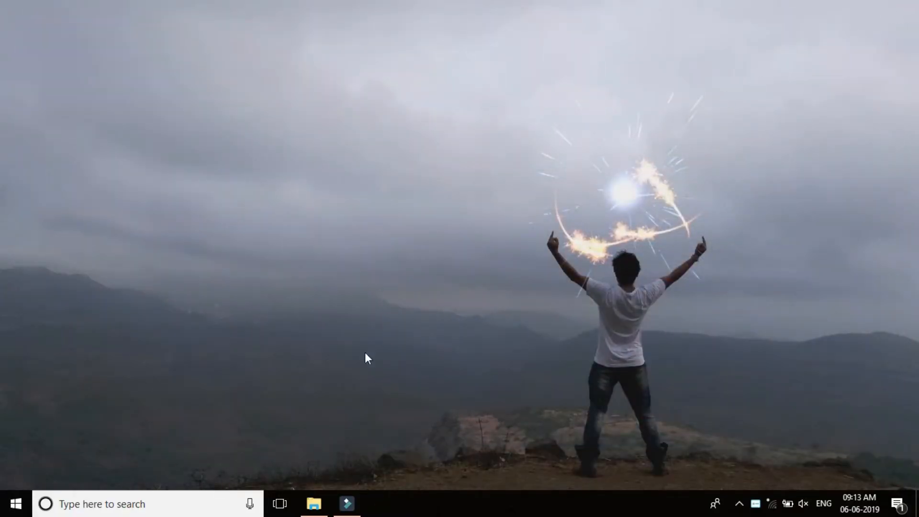
{"action": "mouse_move", "coordinate": [314, 504]}
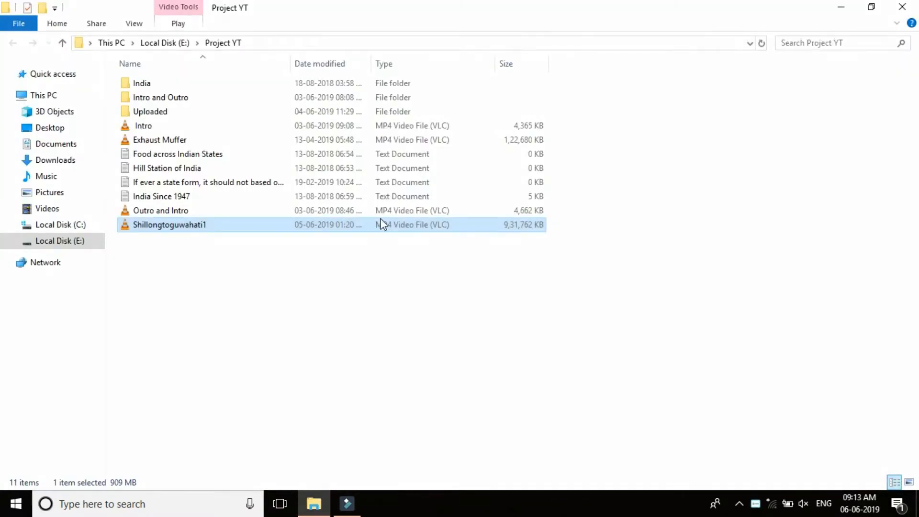
Step: Reopen Shillongtoguwahati1 from Project YT, dismiss the crash prompt, and pause playback
{"action": "double_click", "coordinate": [169, 224]}
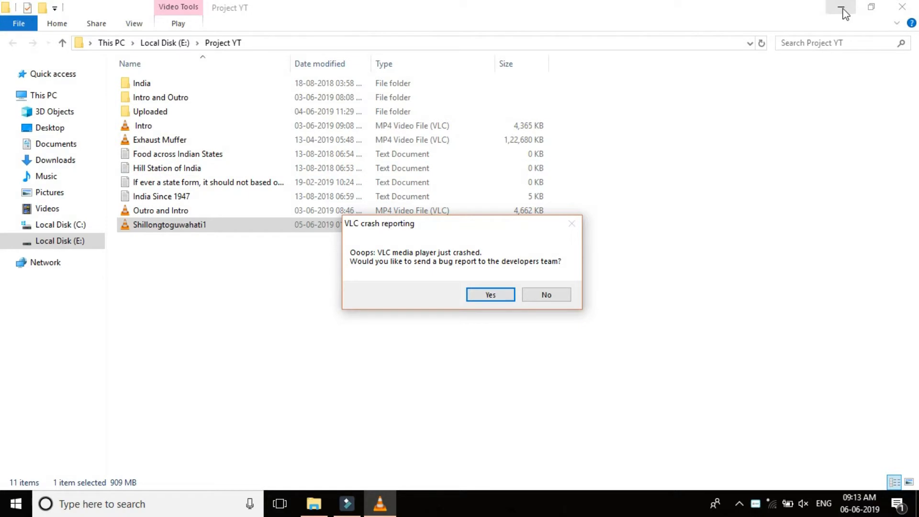
{"action": "left_click", "coordinate": [839, 7]}
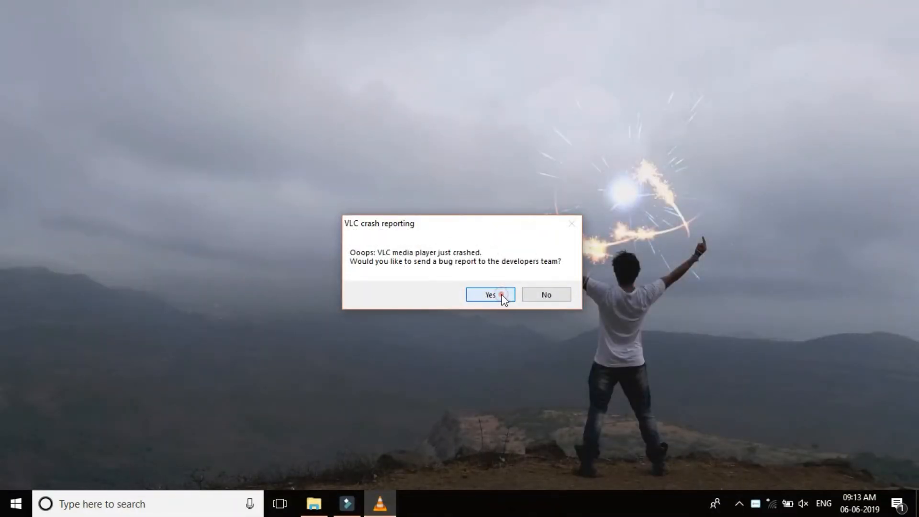
{"action": "left_click", "coordinate": [490, 294]}
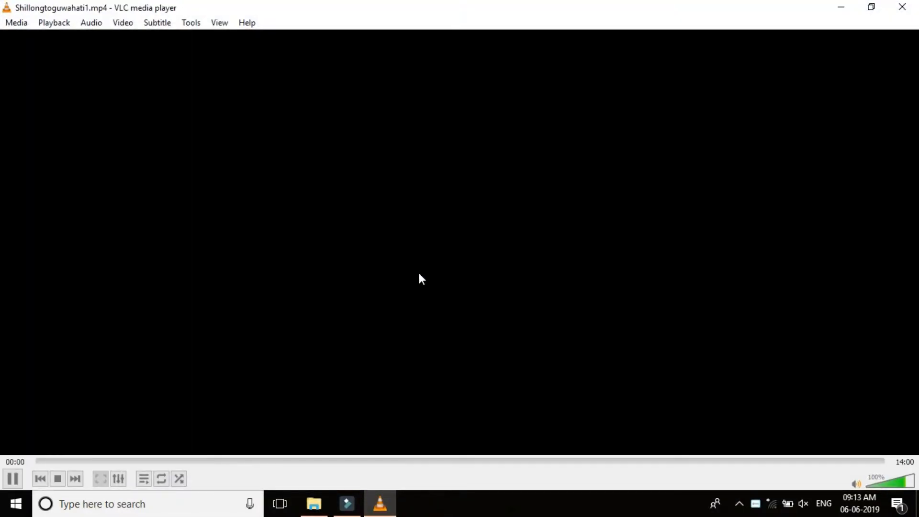
{"action": "left_click", "coordinate": [12, 478]}
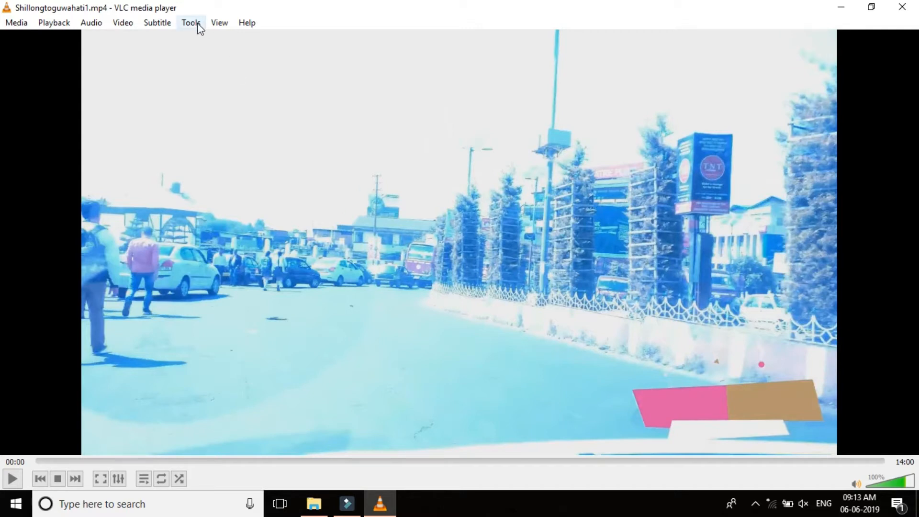
Step: Reset all preferences to defaults from Tools > Preferences and confirm
{"action": "left_click", "coordinate": [190, 22]}
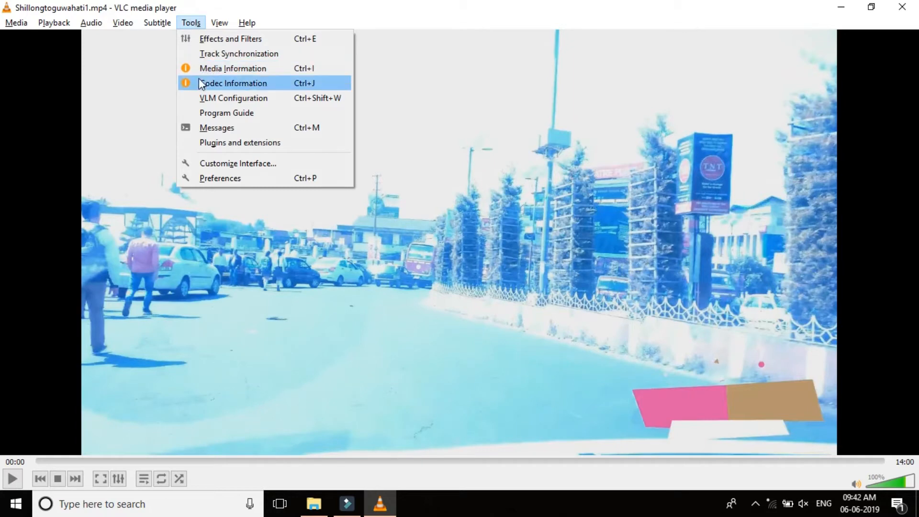
{"action": "left_click", "coordinate": [220, 178]}
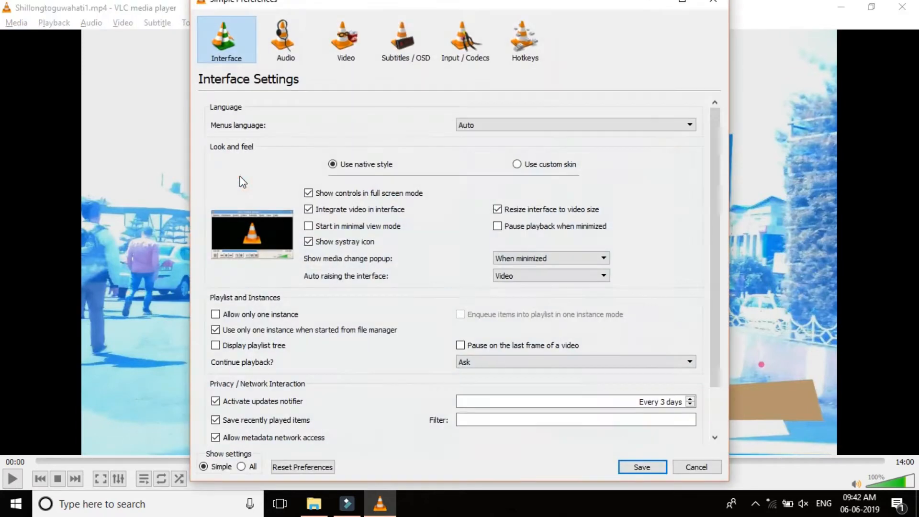
{"action": "mouse_move", "coordinate": [299, 481]}
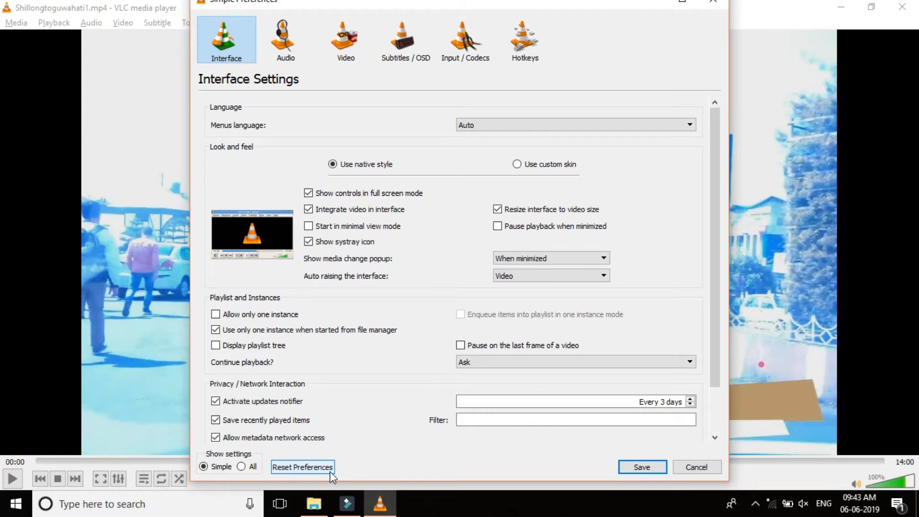
{"action": "left_click", "coordinate": [301, 467]}
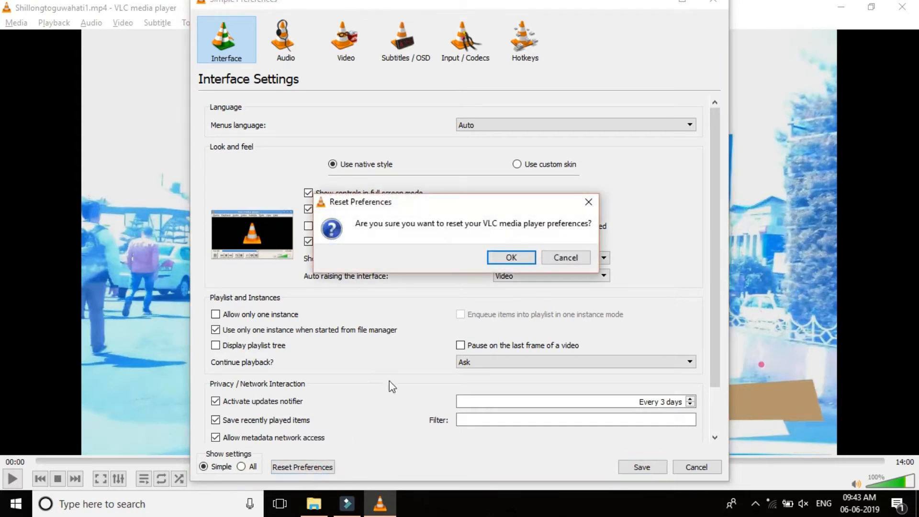
{"action": "left_click", "coordinate": [510, 257]}
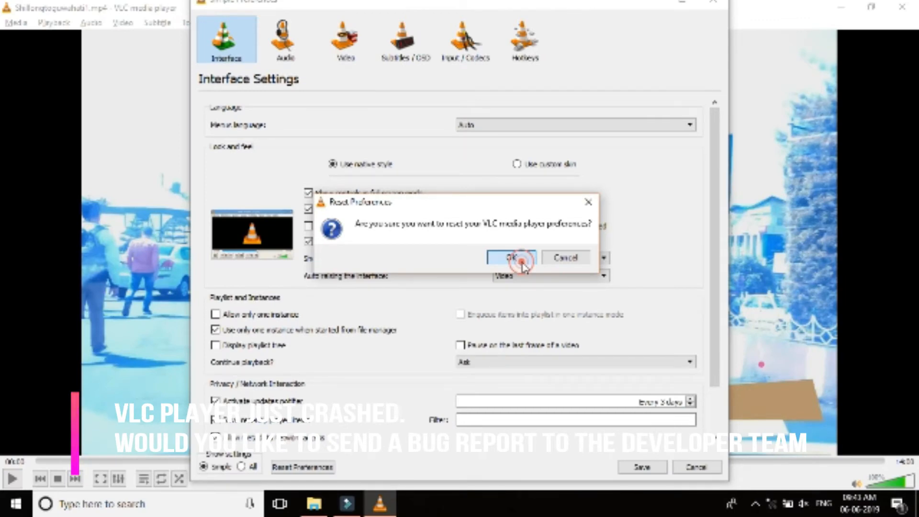
{"action": "left_click", "coordinate": [510, 258]}
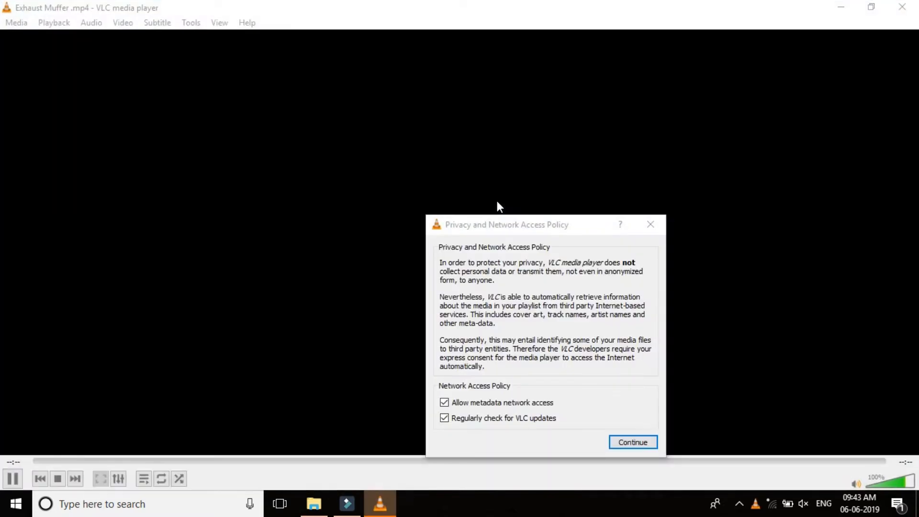
Step: Accept the Privacy and Network Access Policy notice shown for Exhaust Muffer.mp4
{"action": "left_click", "coordinate": [633, 442]}
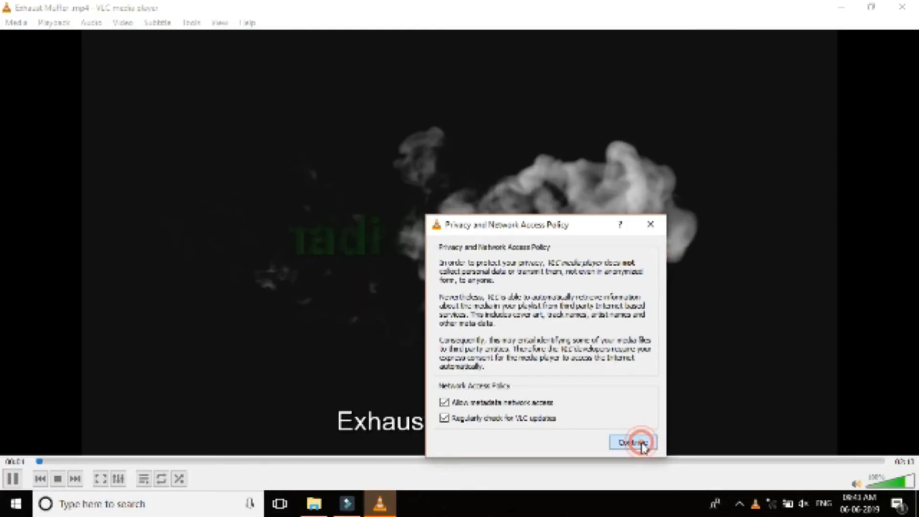
{"action": "left_click", "coordinate": [633, 441]}
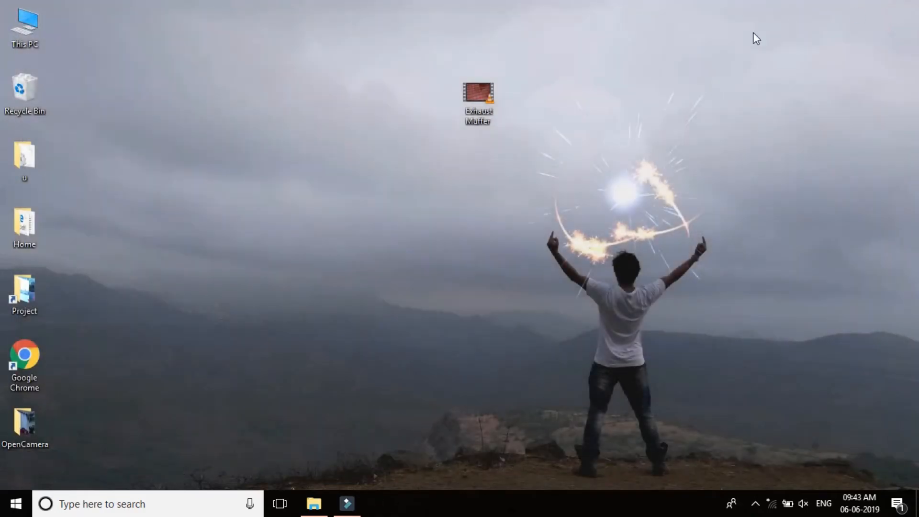
{"action": "double_click", "coordinate": [479, 102]}
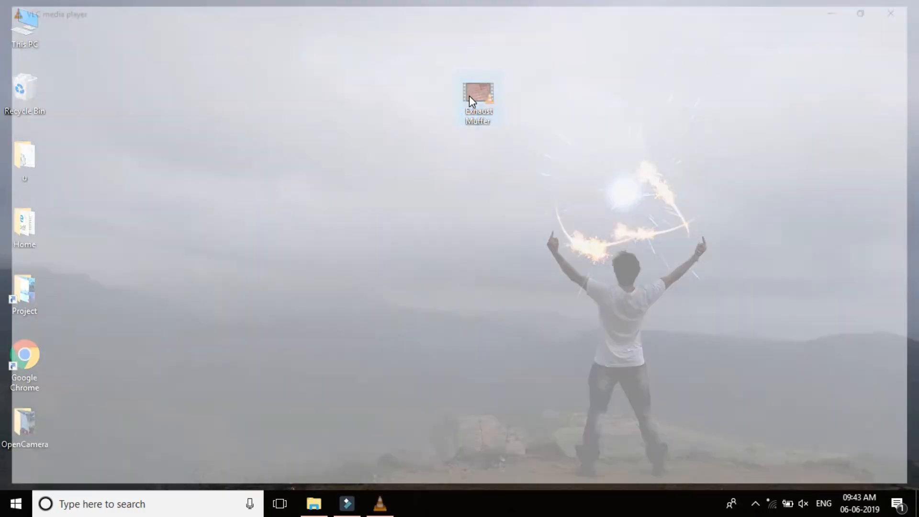
{"action": "double_click", "coordinate": [478, 100]}
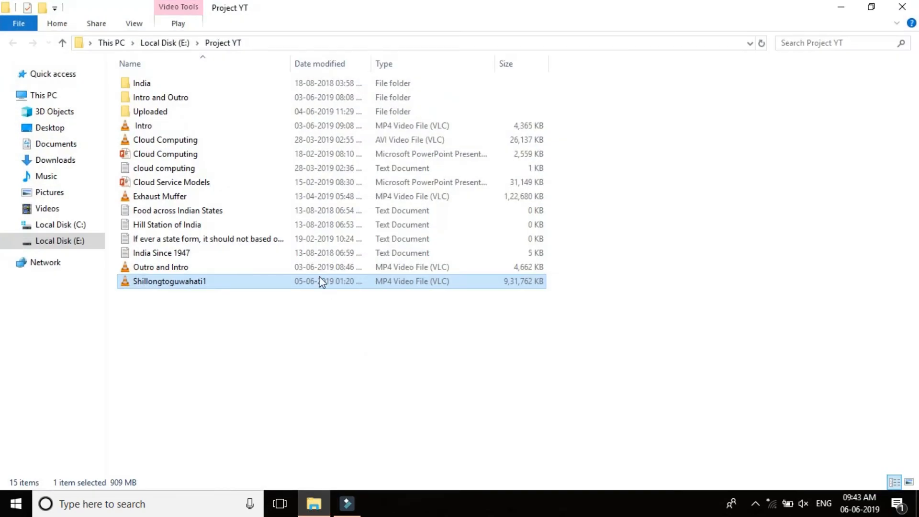
{"action": "double_click", "coordinate": [169, 281]}
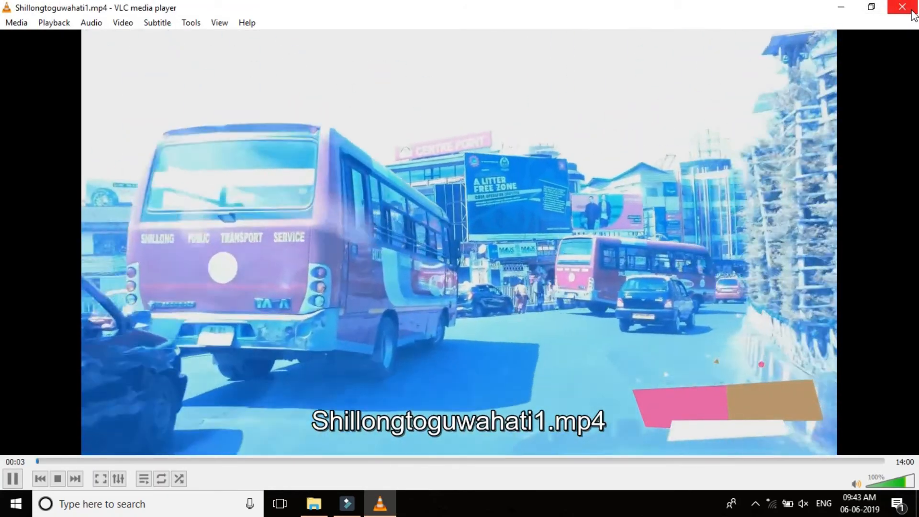
{"action": "left_click", "coordinate": [901, 7]}
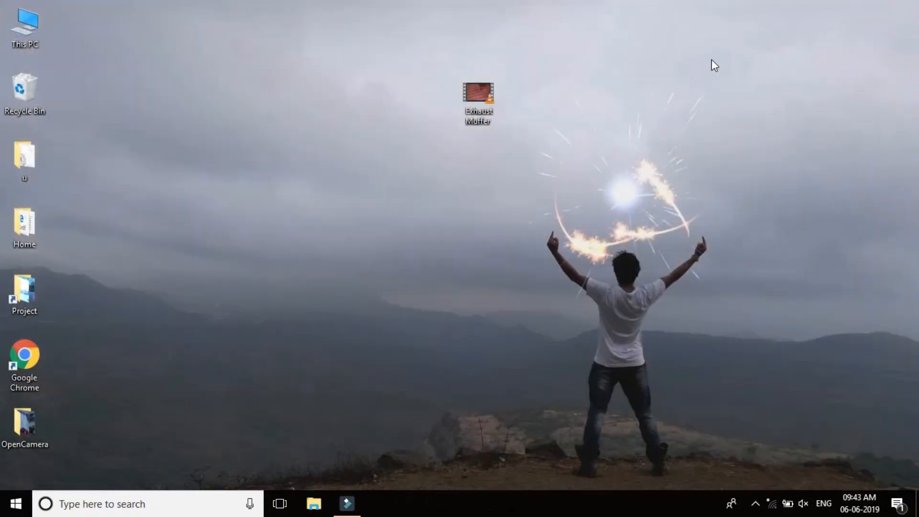